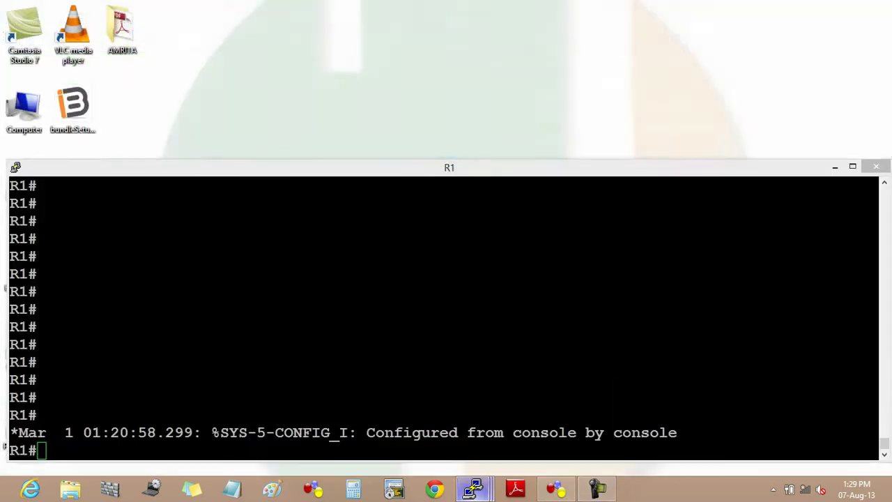
On R1's fa0/0, configure VRRP group 1 with virtual IP 172.168.101.1, then bring up R2's console.
type("conf t")
type("int f")
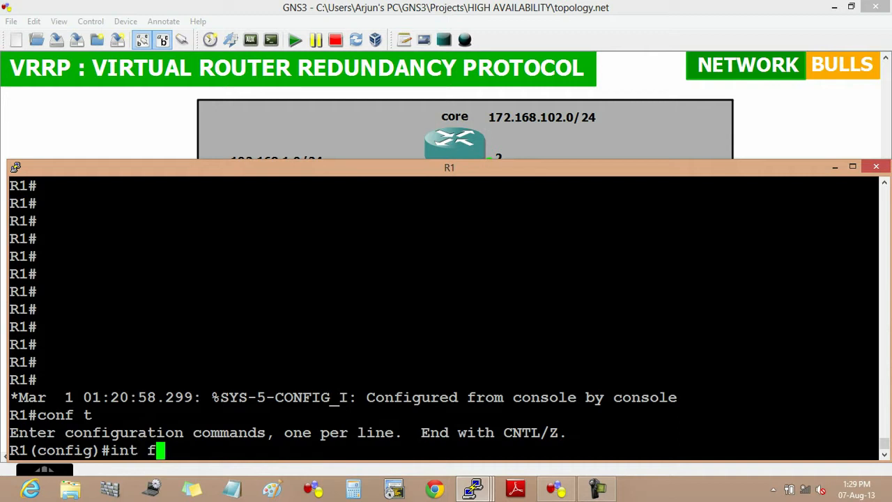
type("a0/0")
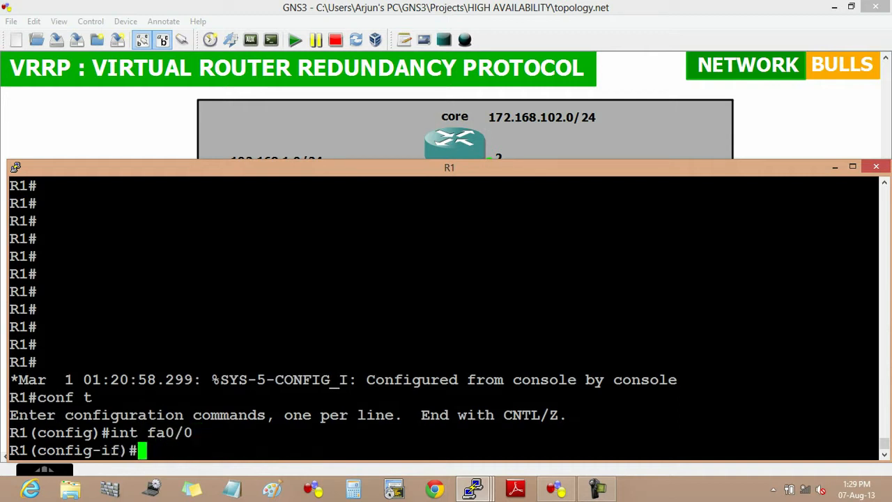
type("vrrp")
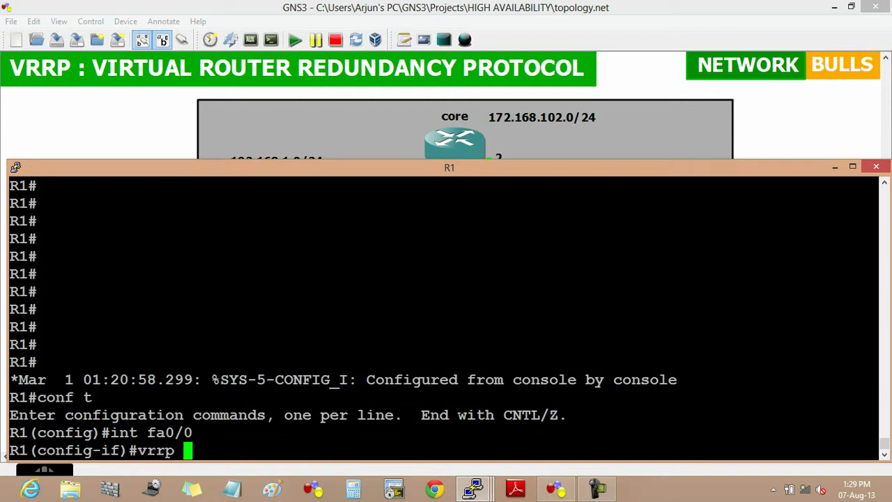
type("?")
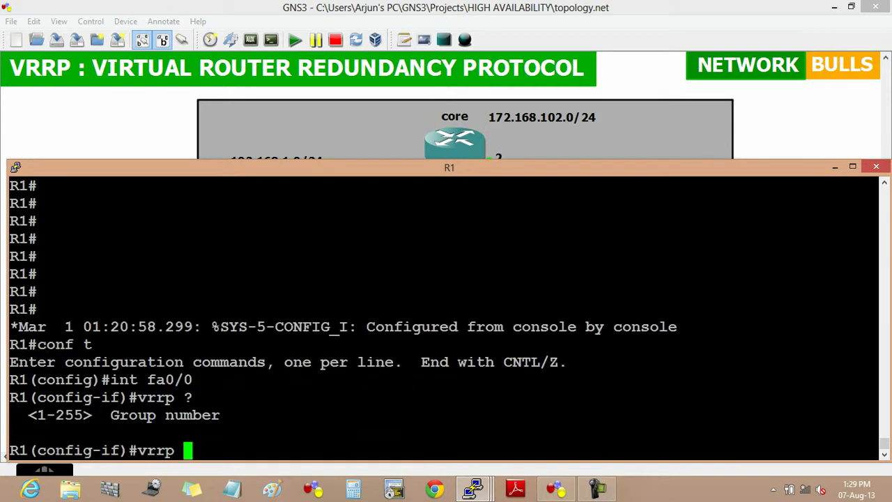
type("1 ip")
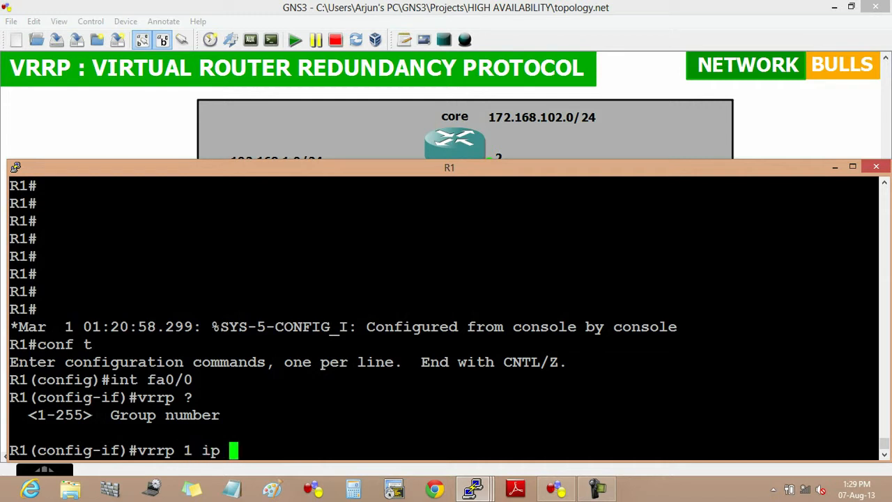
type("172.168")
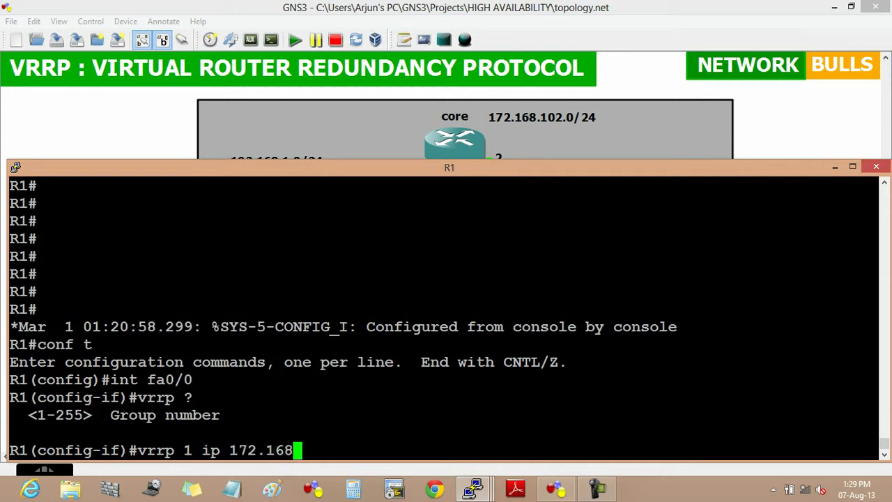
type("101.")
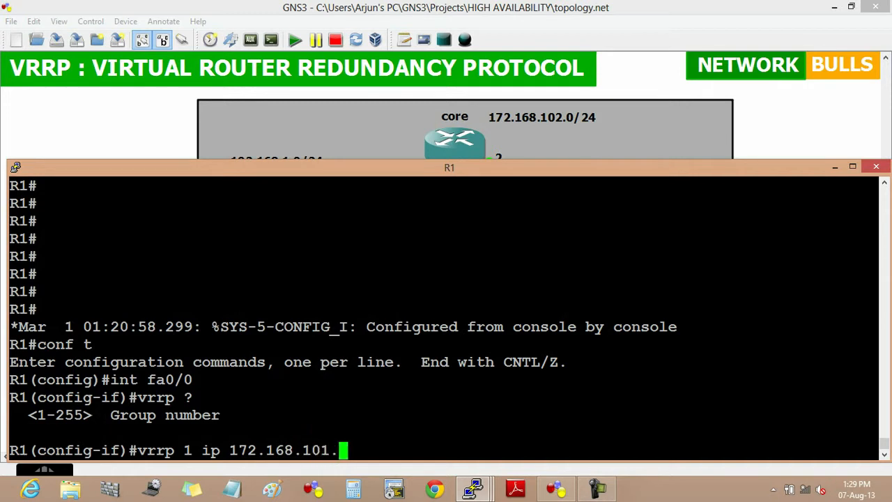
key("enter")
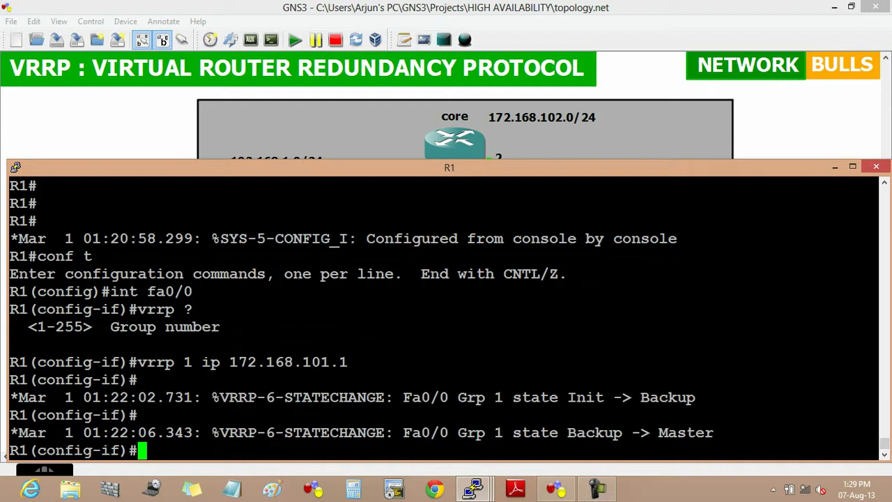
double_click(427, 432)
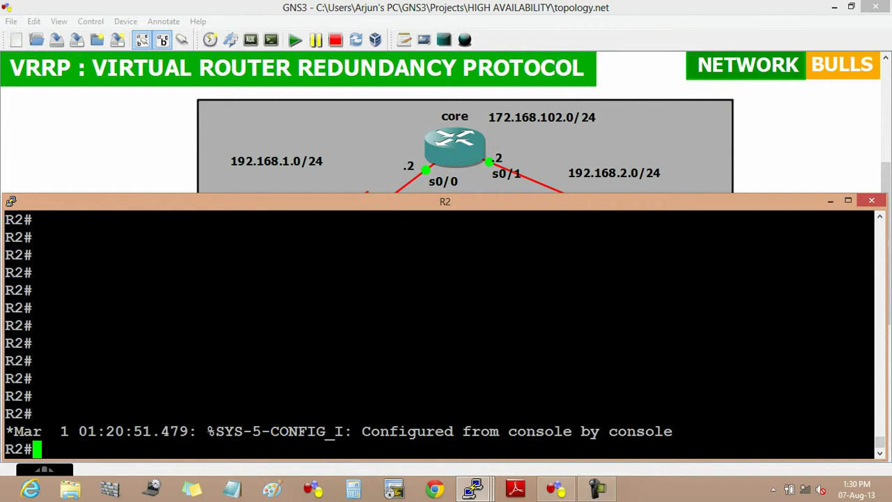
On R2's fa0/0, configure VRRP group 1 with virtual IP 172.168.101.1 and return to R1's console.
type("conf t")
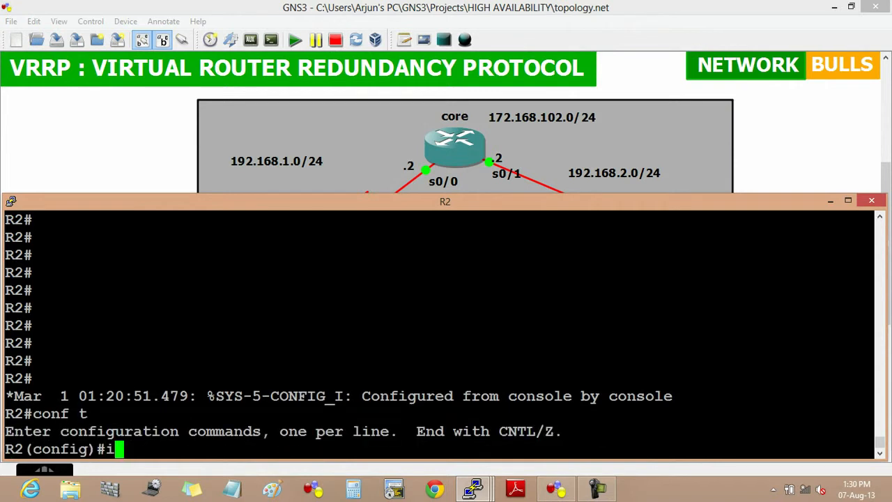
type("nt fa0/0")
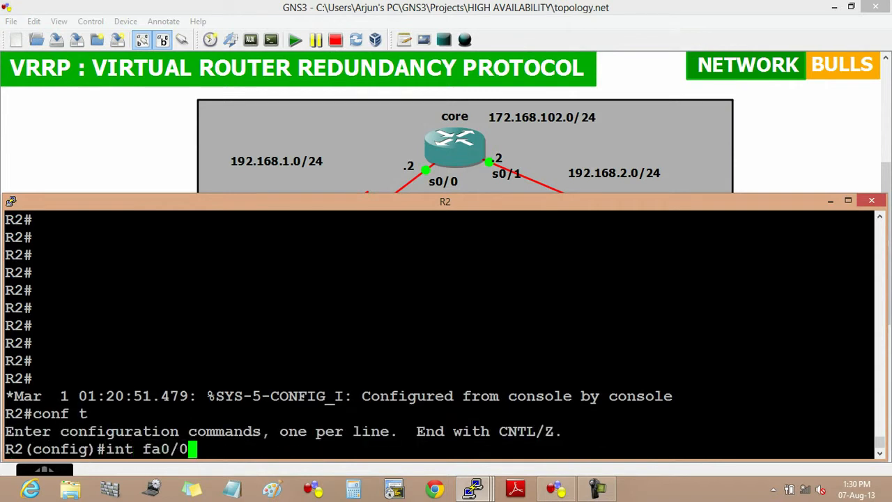
key("enter")
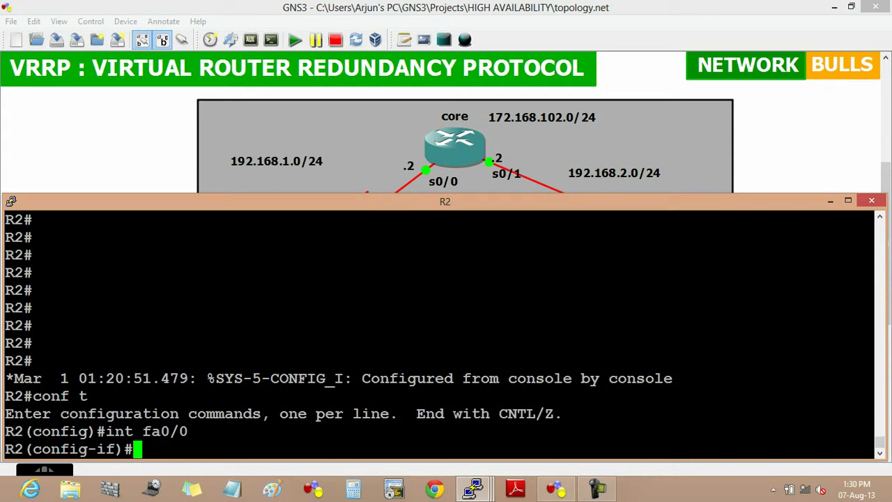
type("vrrp 1")
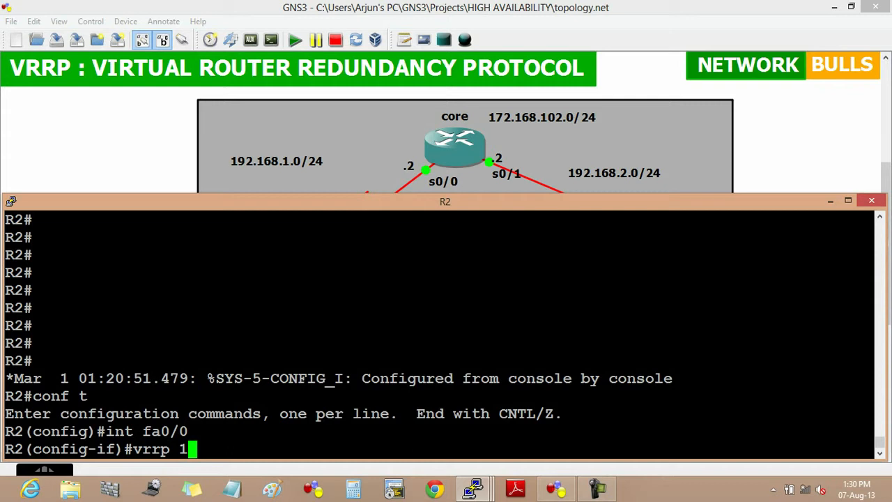
type("ip 172")
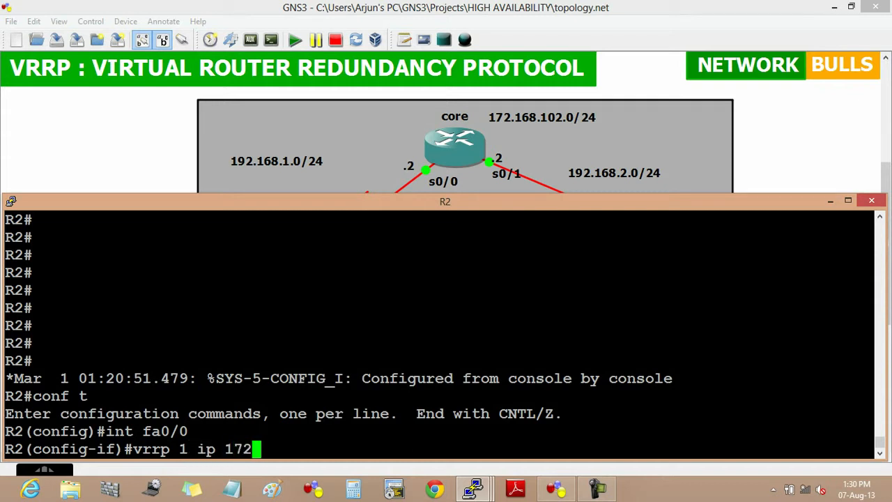
type(".101.1")
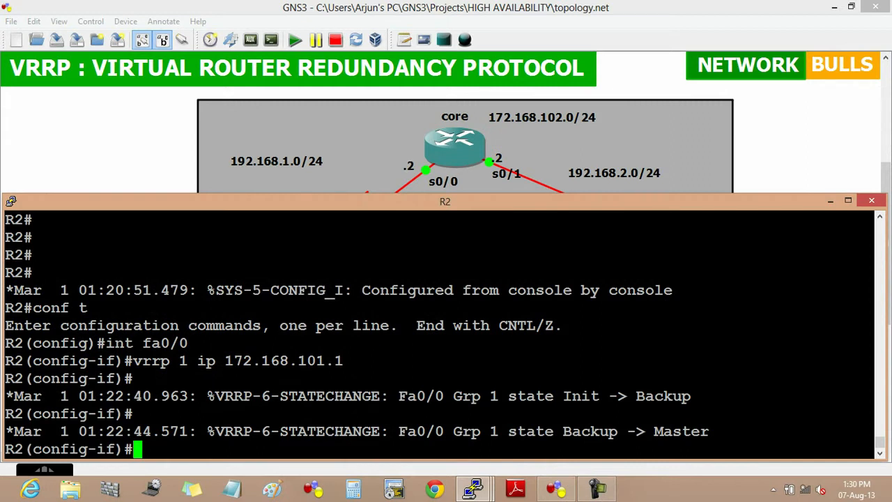
double_click(680, 430)
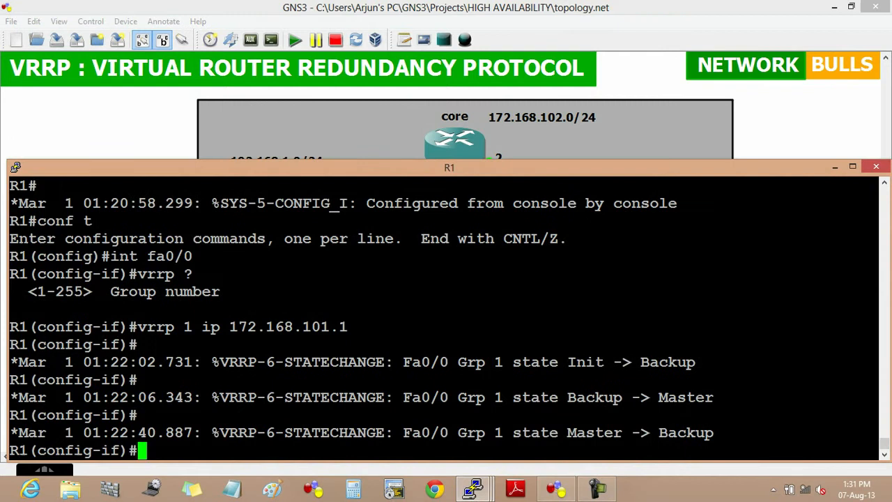
Leave configuration mode on R1 with Ctrl+Z and run sh vrrp to check its Backup status.
key("ctrl+z")
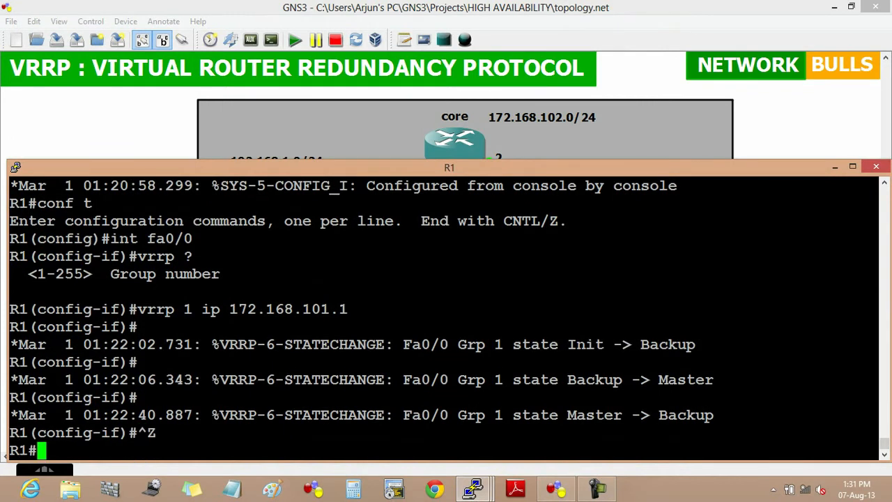
type("sh vrr")
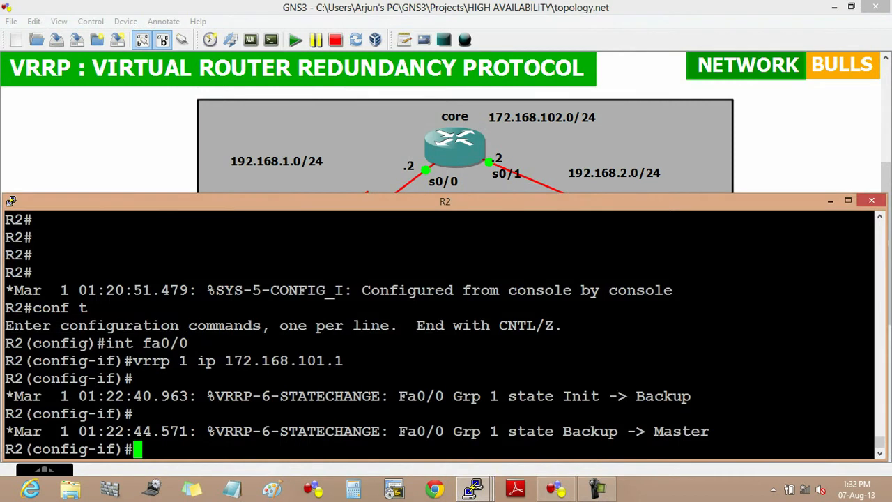
Run sh vrrp on R2 to display its VRRP group 1 Master status.
type("sh v")
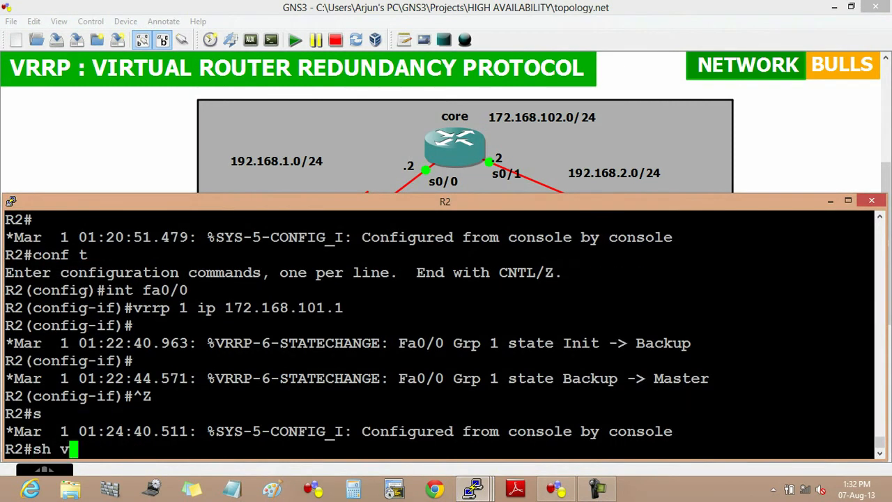
type("rrp")
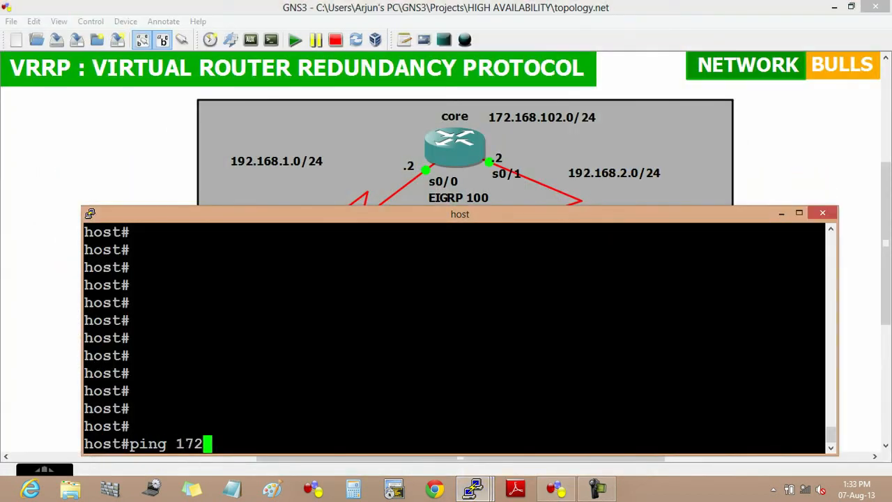
Ping 172.168.102.1 on the core network from the host console.
type(".168.1")
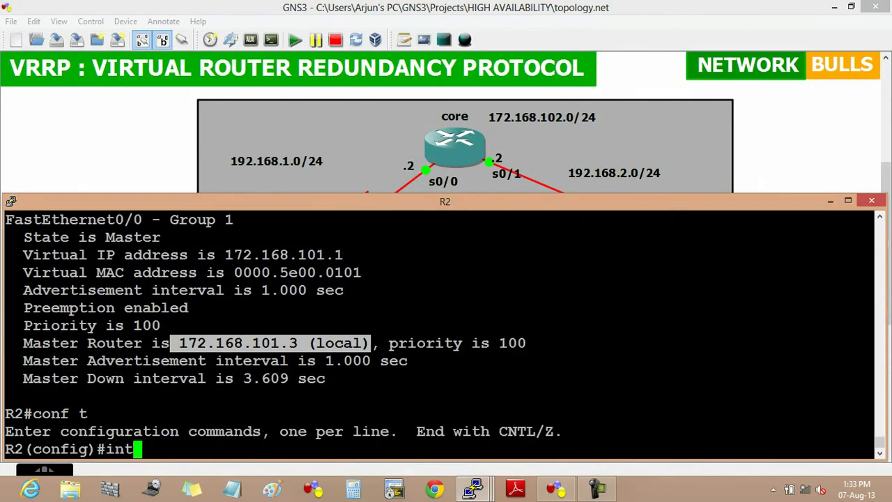
Shut down R2's fa0/0 interface so the VRRP master fails.
type("fa0/0")
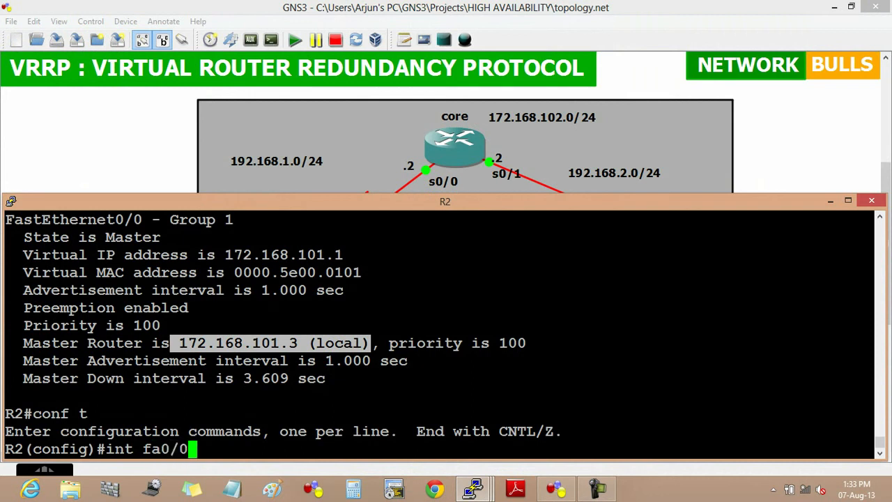
type("shu")
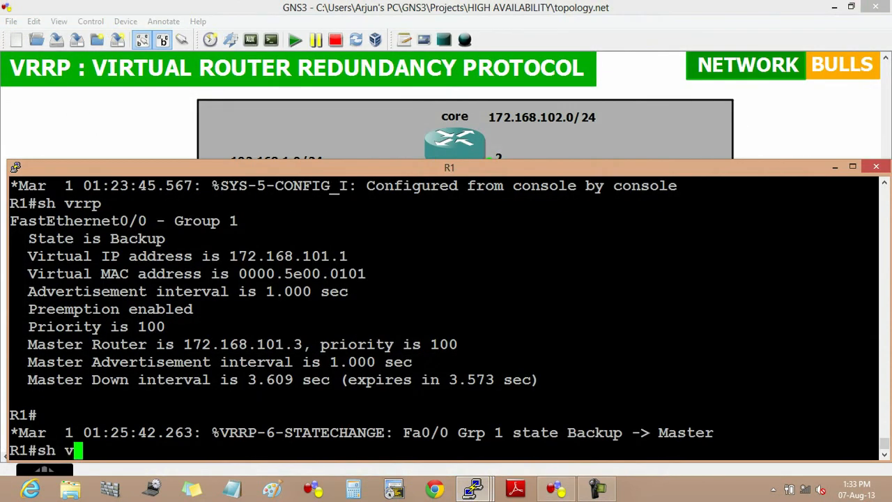
Run sh vrrp on R1 to confirm it took over as VRRP group 1 Master.
key("Return")
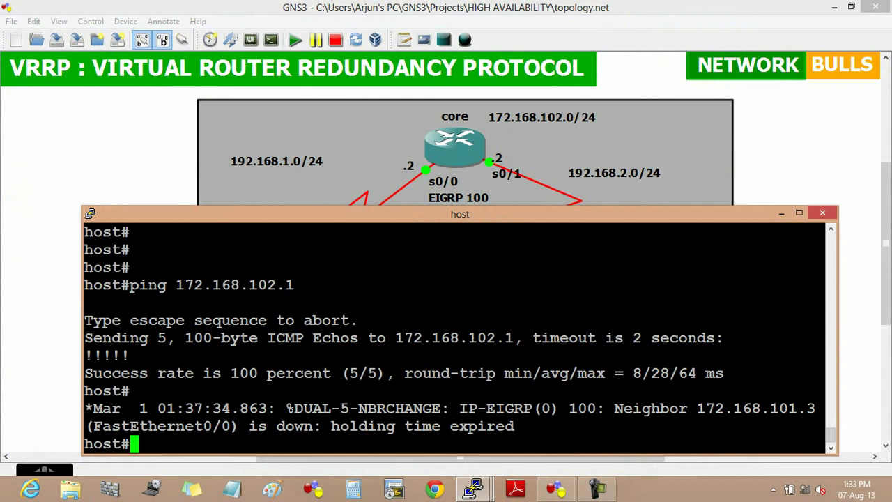
Ping 172.168.102.1 from the host to verify connectivity after the failover.
type("ping 172.168.102.1")
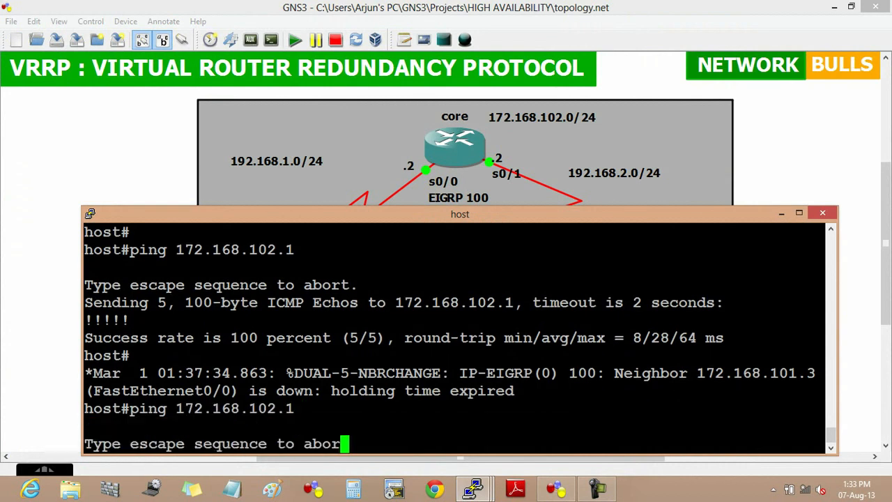